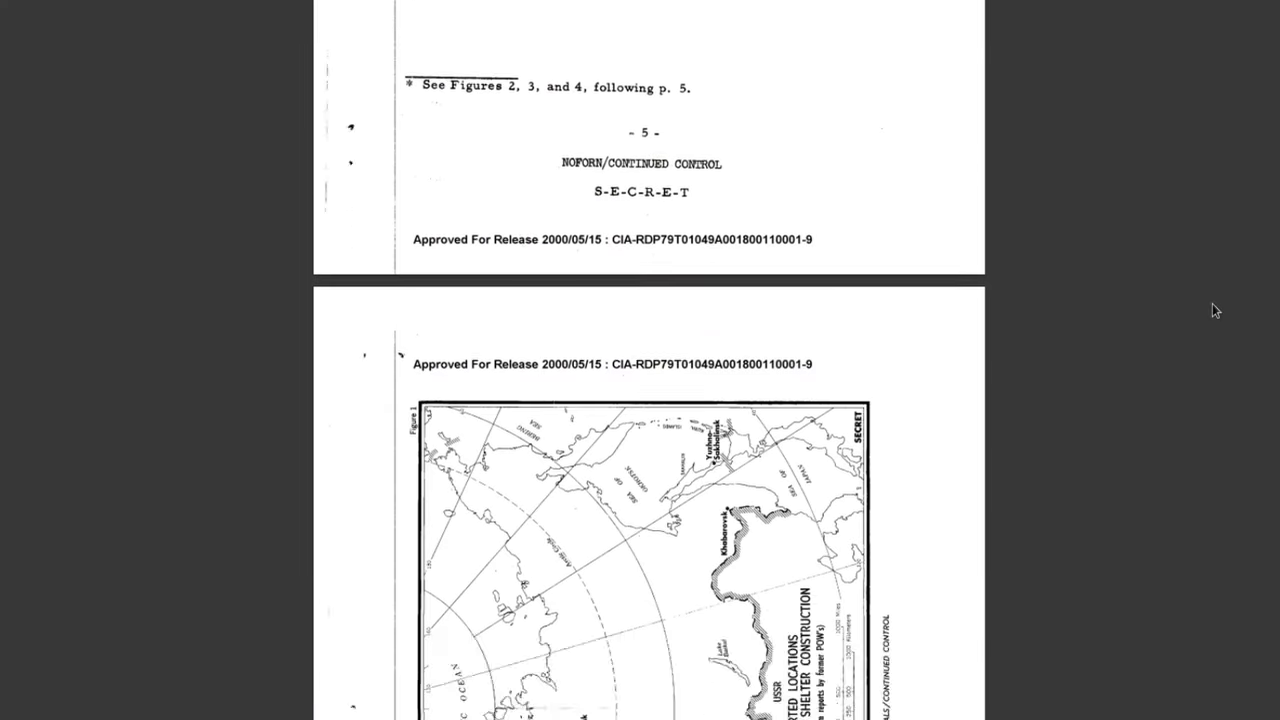
scroll(down, 3)
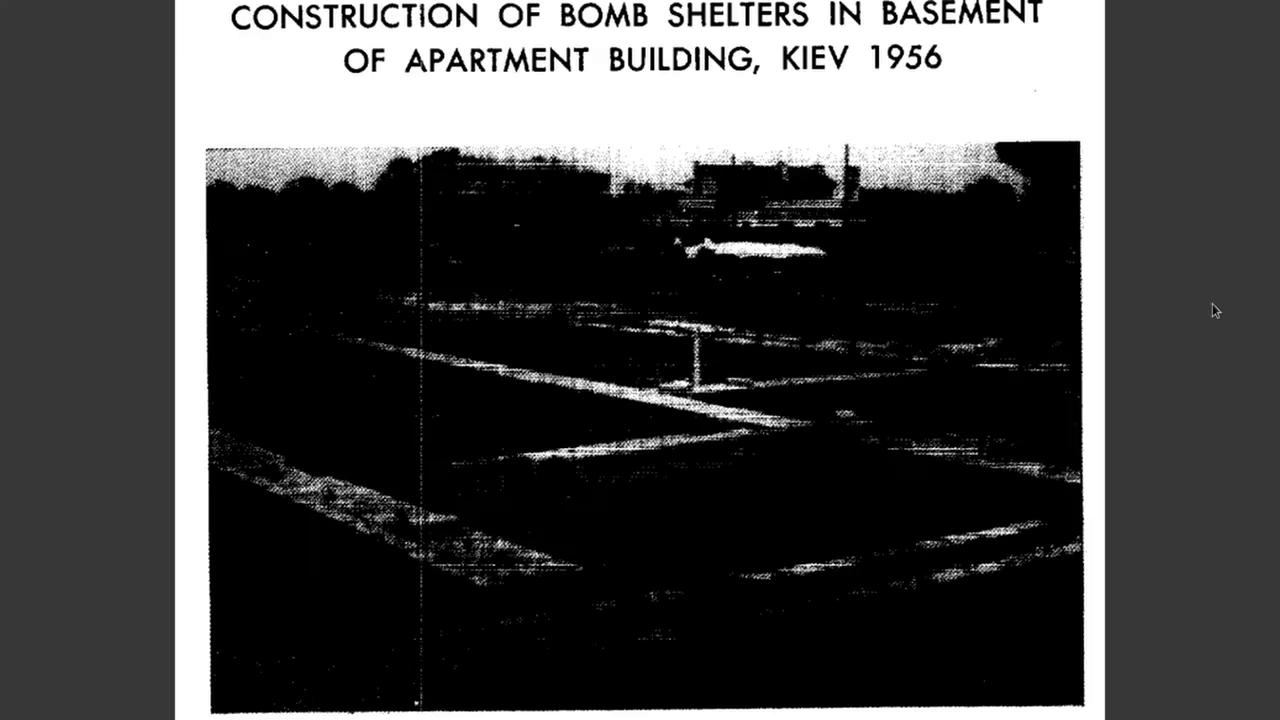